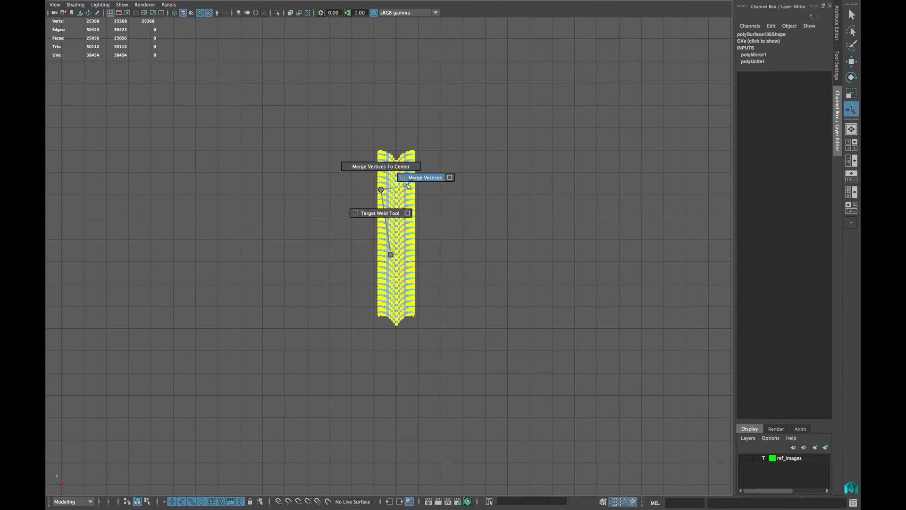
- Merge the strip's doubled vertices, bend it with Curvature 180, and delete history to bake the ring
{"action": "left_click", "coordinate": [425, 177]}
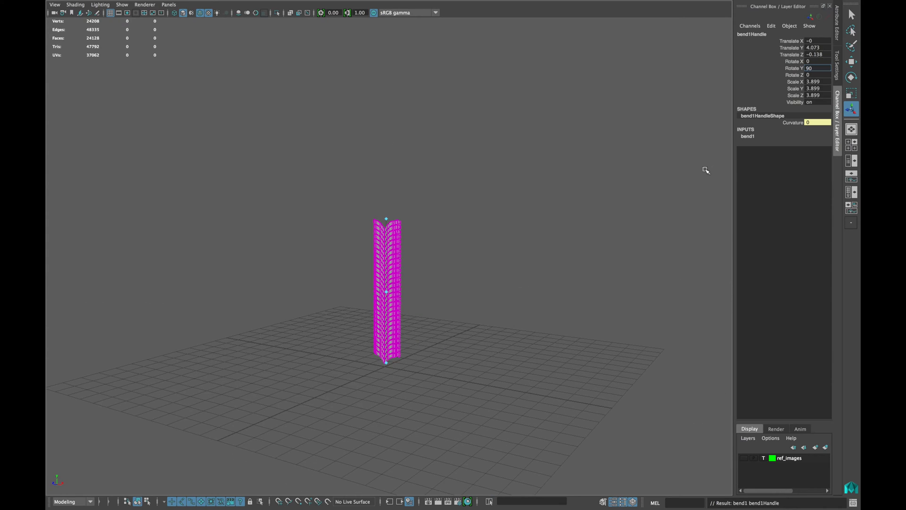
{"action": "type", "text": "180"}
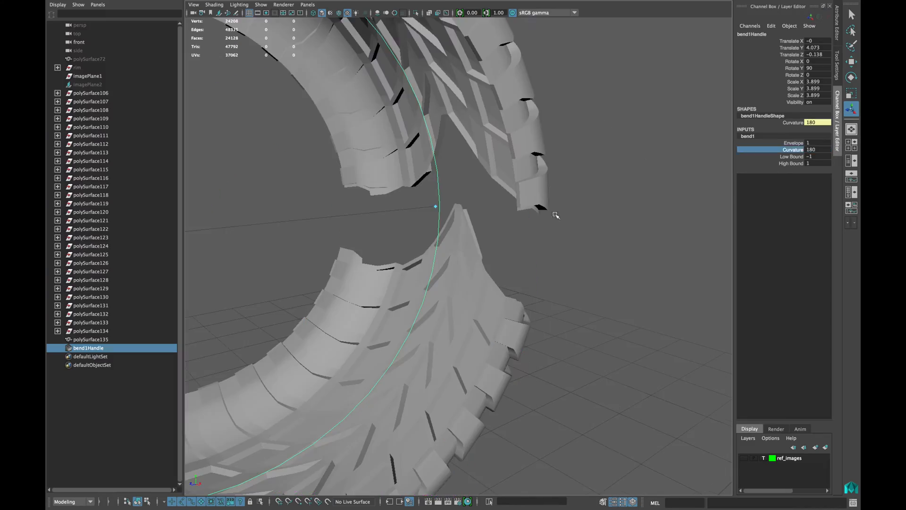
{"action": "left_click", "coordinate": [90, 93]}
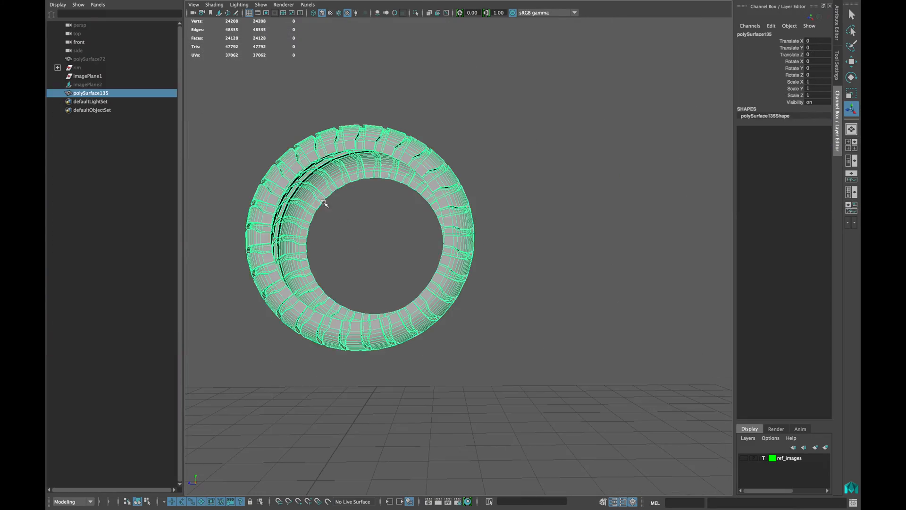